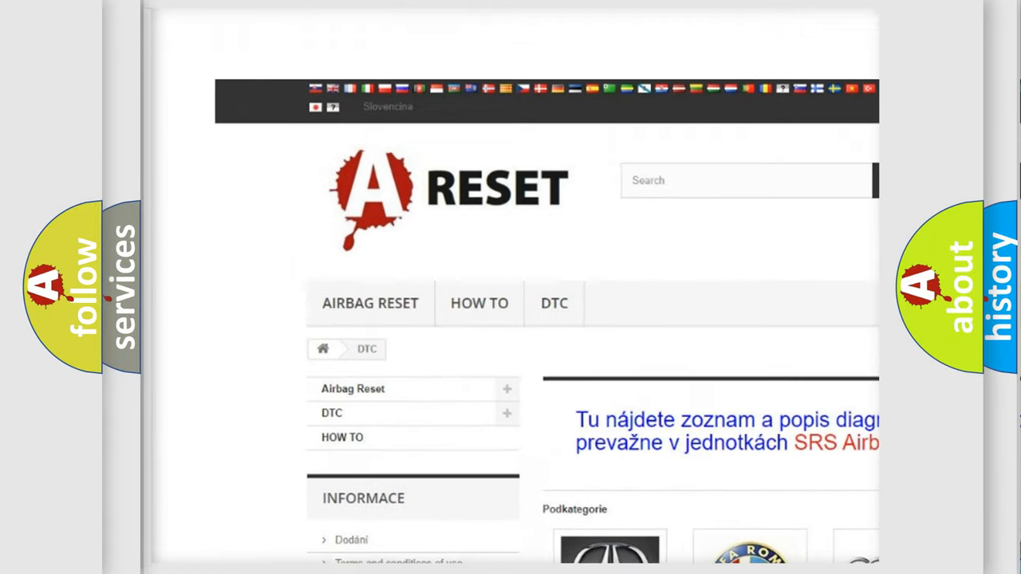
Step: Open the Jeep DTC list showing codes such as B0001:13 and B0002:12, then return to the top
{"action": "scroll", "scroll_direction": "down", "scroll_amount": 3}
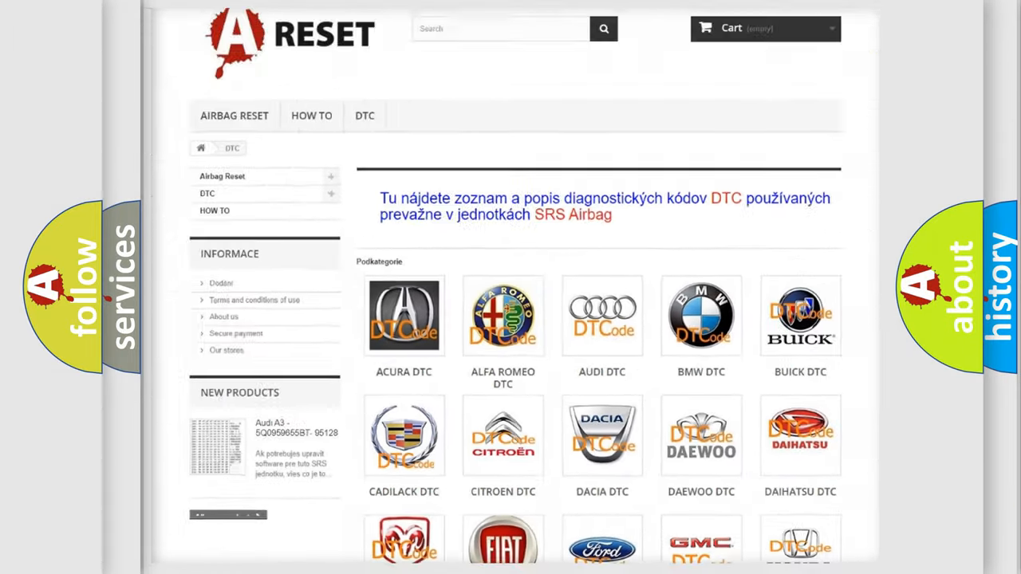
{"action": "scroll", "scroll_direction": "down", "scroll_amount": 3}
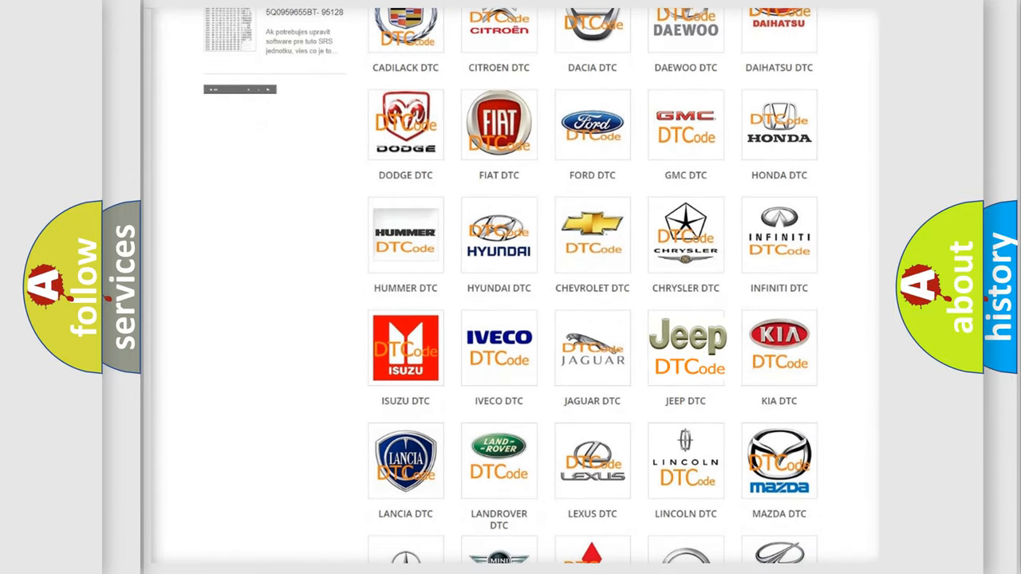
{"action": "left_click", "coordinate": [686, 348]}
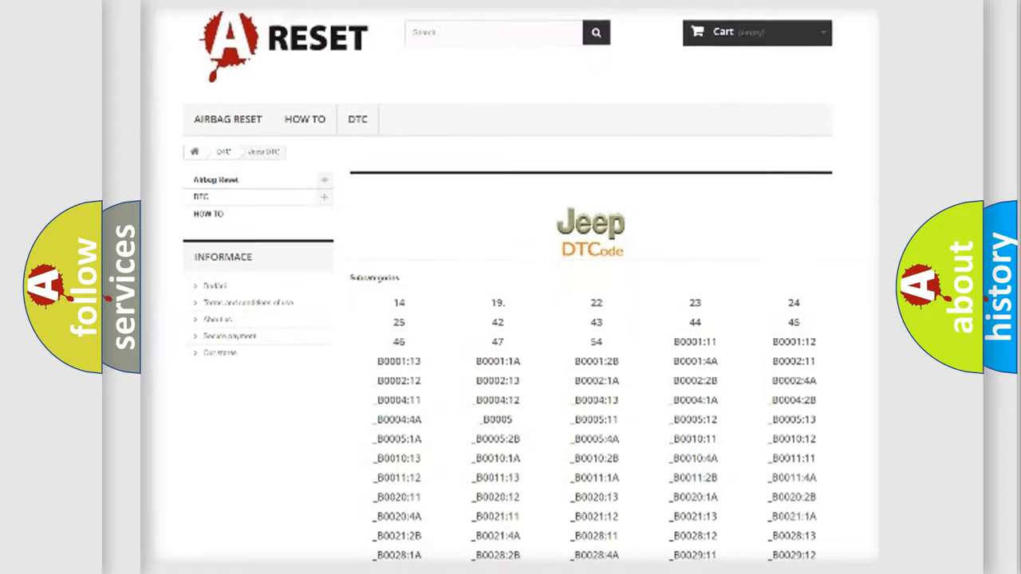
{"action": "scroll", "scroll_direction": "down", "scroll_amount": 3}
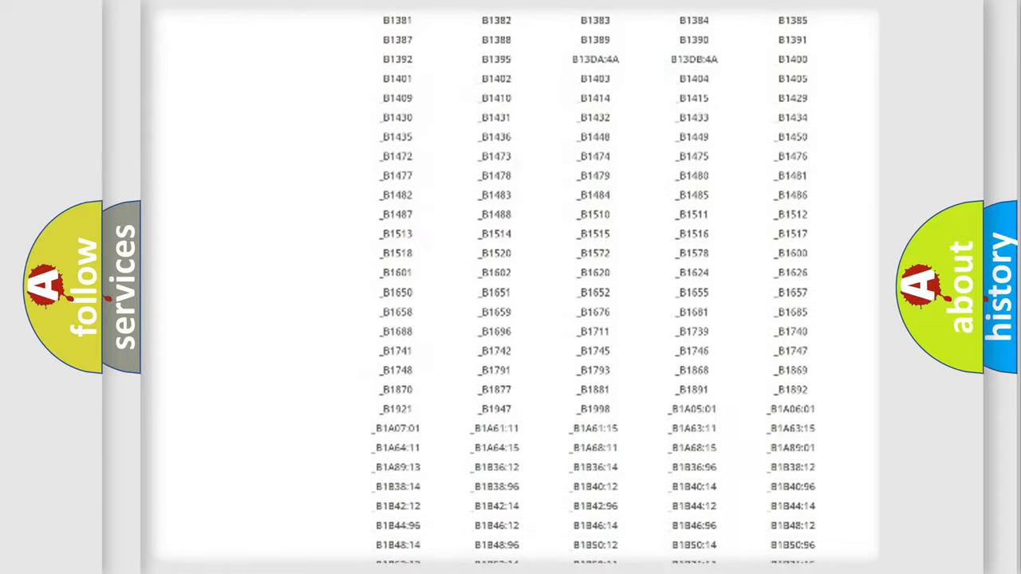
{"action": "scroll", "scroll_direction": "up", "scroll_amount": 3}
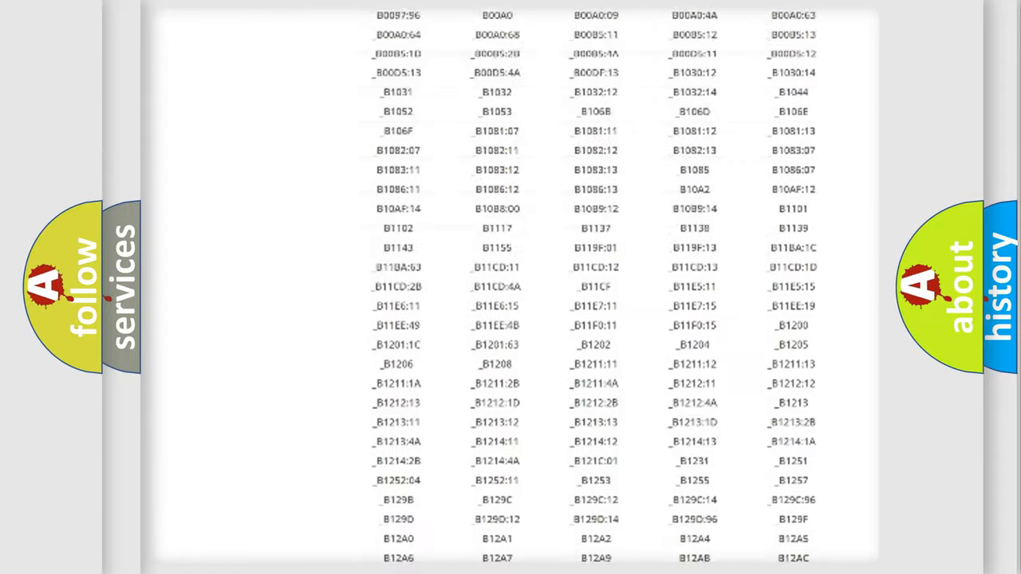
{"action": "scroll", "scroll_direction": "up", "scroll_amount": 3}
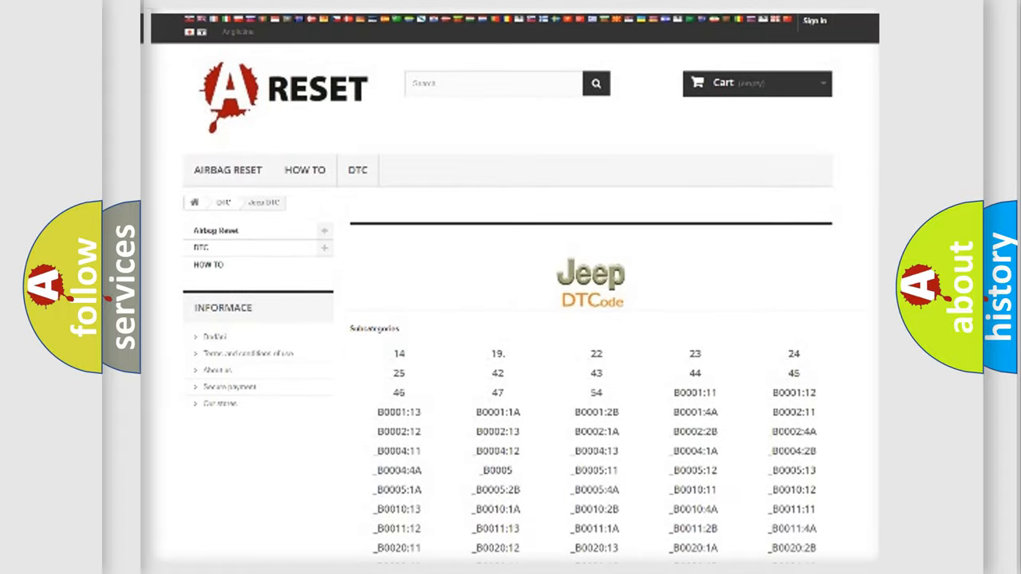